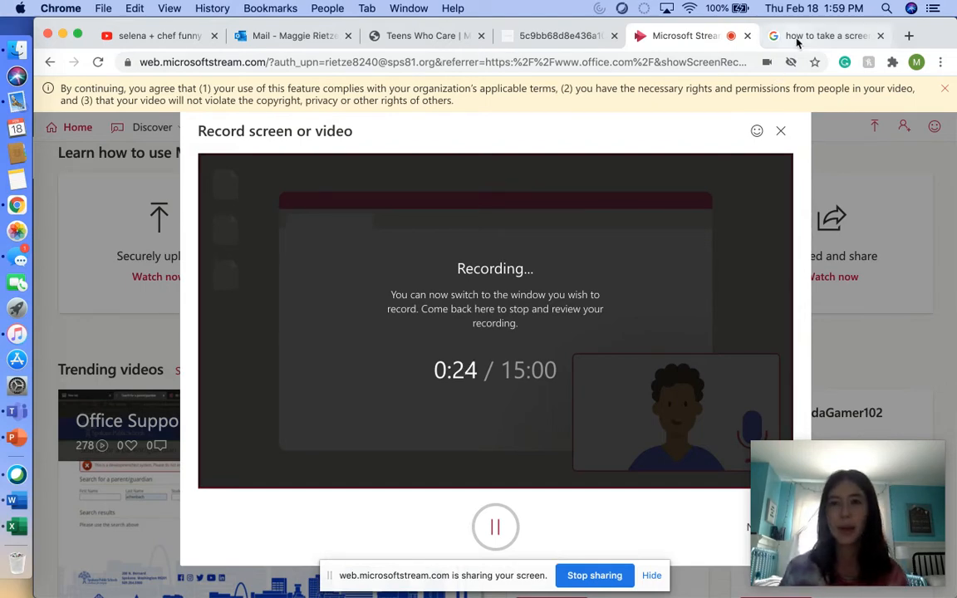
# Switch to the Google results for 'how to take a screenshot on a mac'.
pyautogui.click(822, 36)
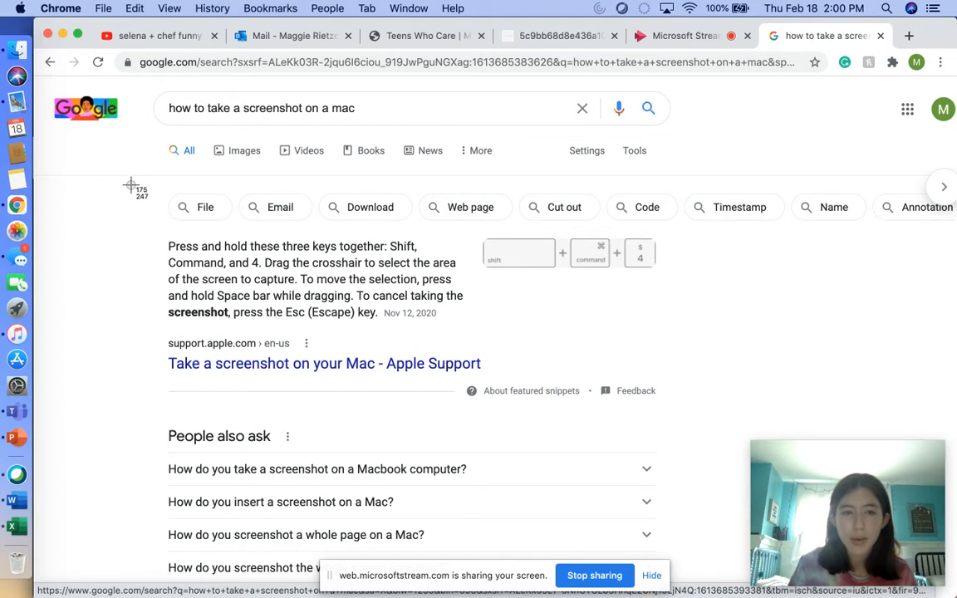
pyautogui.moveTo(133, 186)
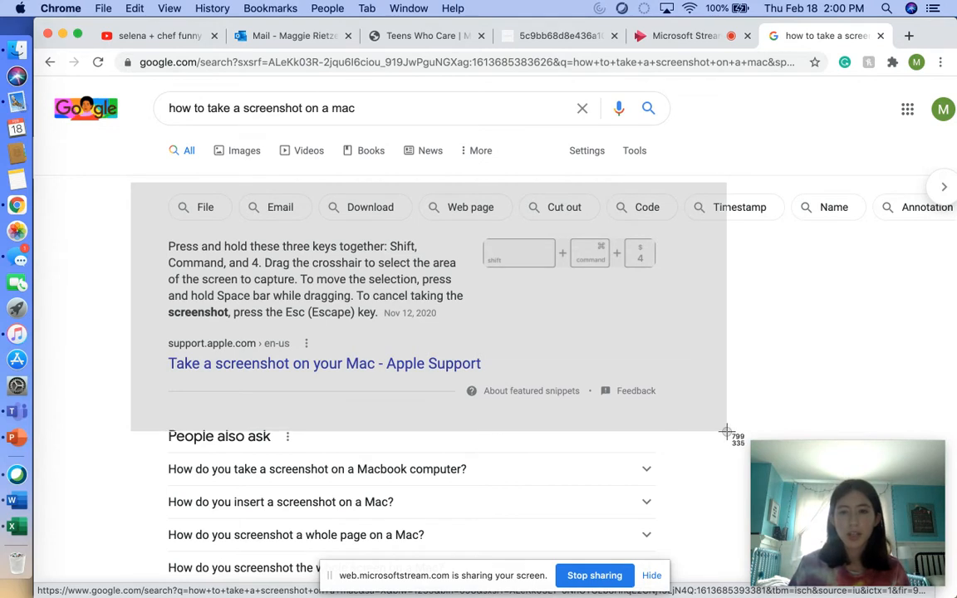
pyautogui.moveTo(727, 427)
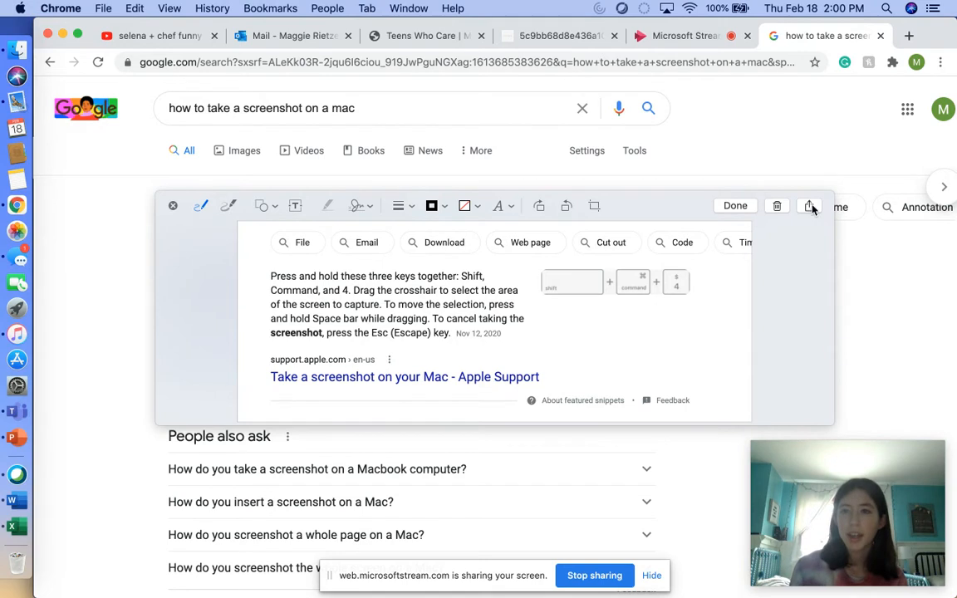
# Show the screenshot's sharing destinations, such as Mail, Messages and Photos.
pyautogui.click(809, 205)
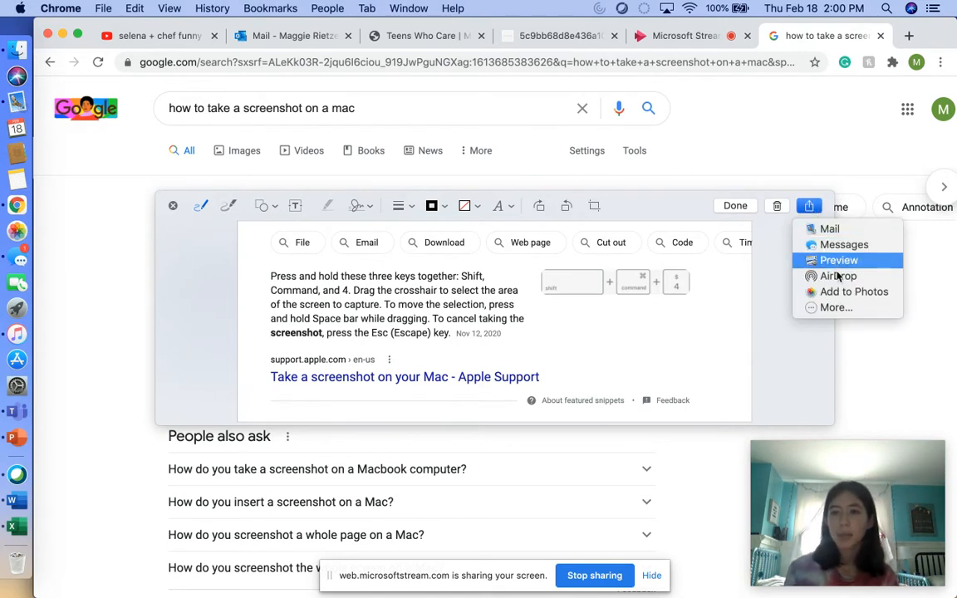
pyautogui.moveTo(277, 248)
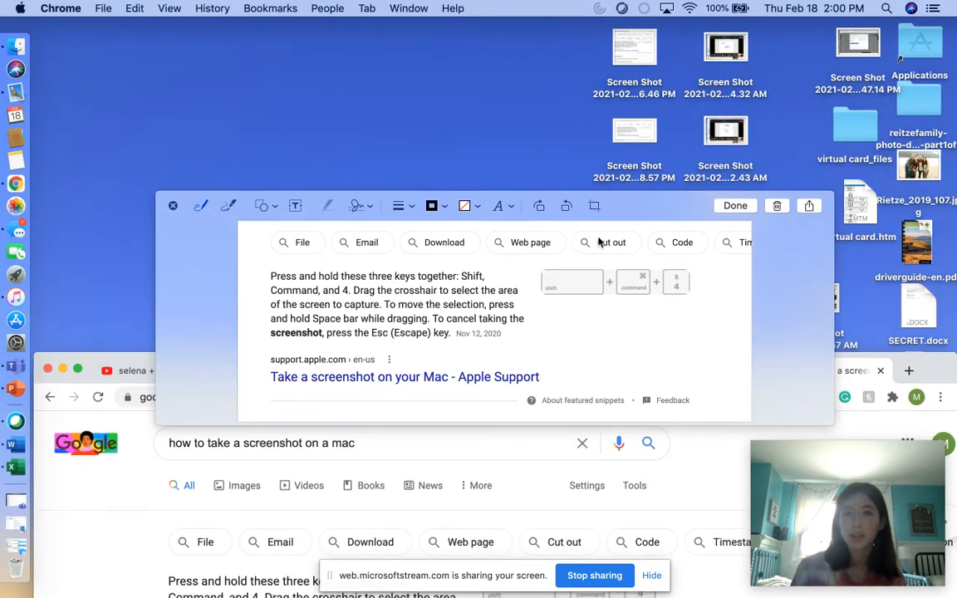
pyautogui.moveTo(724, 159)
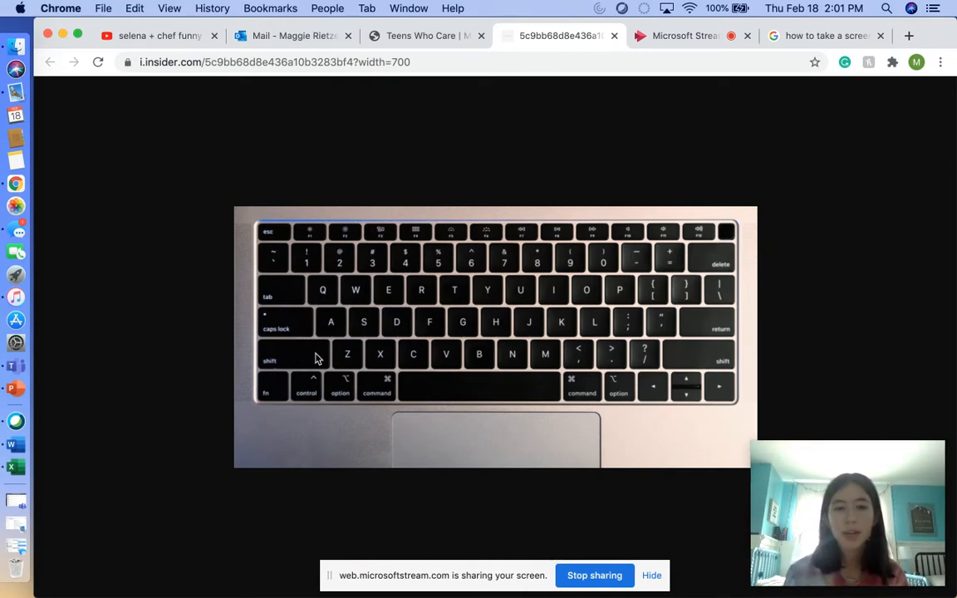
pyautogui.moveTo(381, 393)
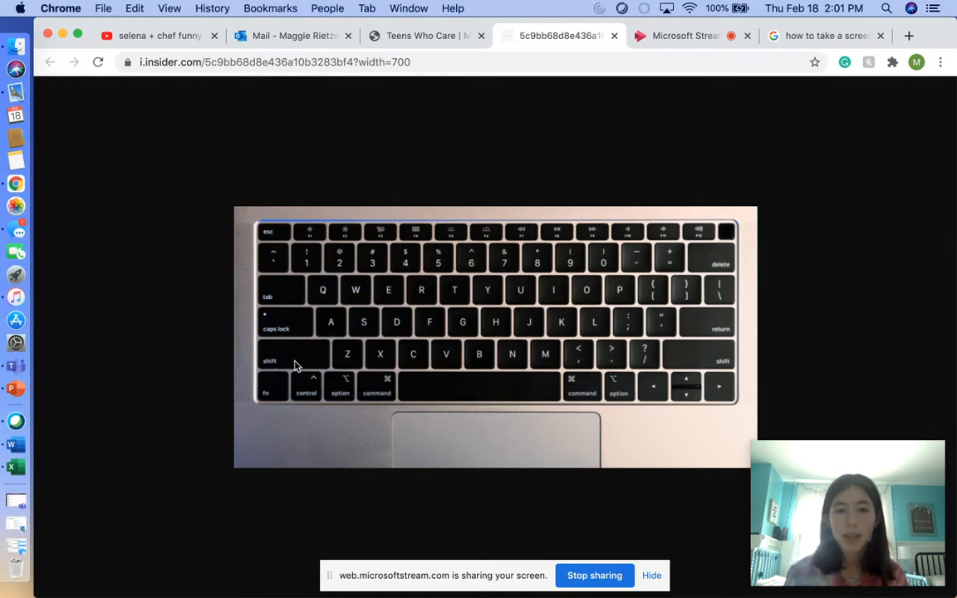
pyautogui.moveTo(398, 297)
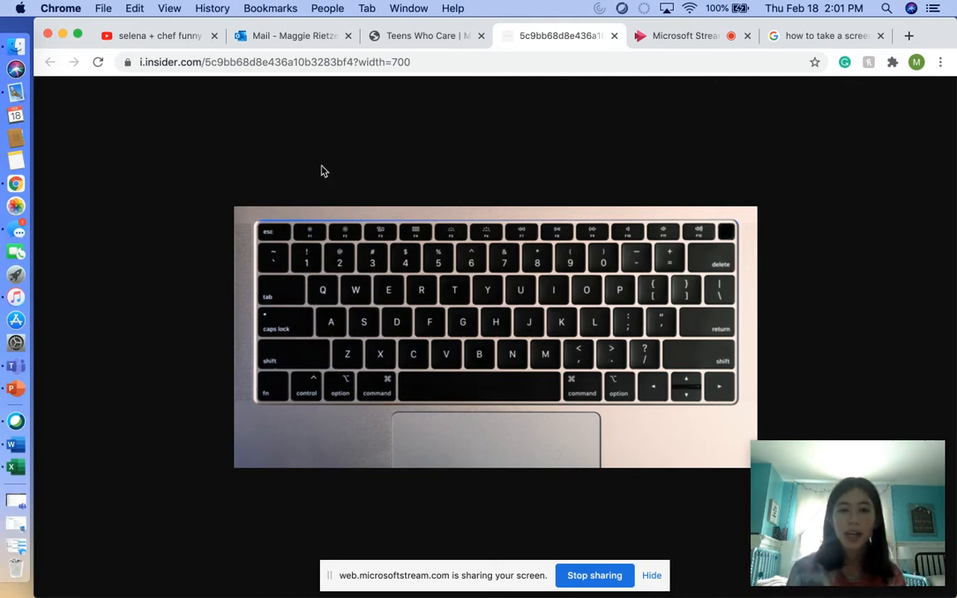
pyautogui.moveTo(327, 170)
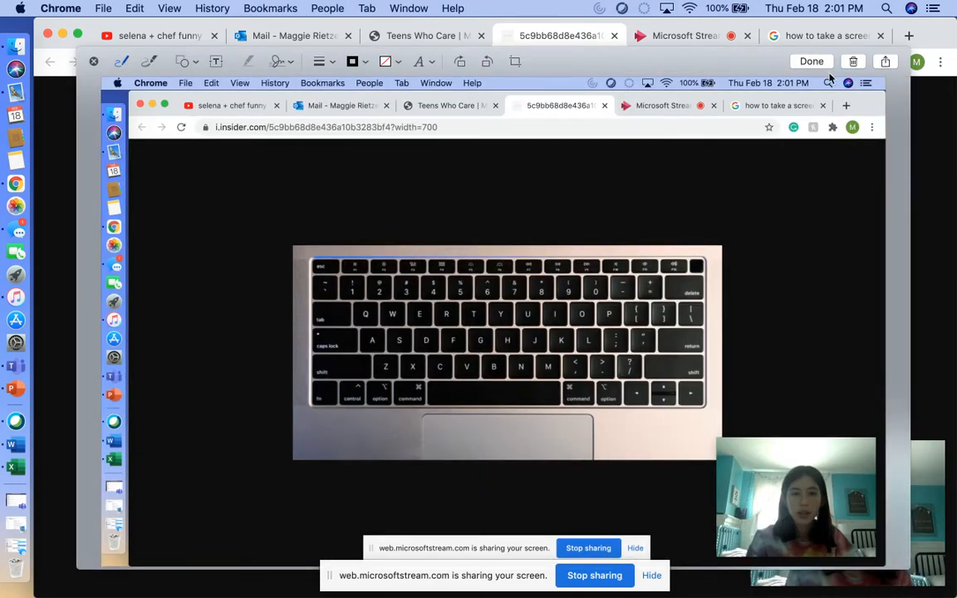
# Close the full-screen capture preview with Done in the Markup toolbar.
pyautogui.click(884, 62)
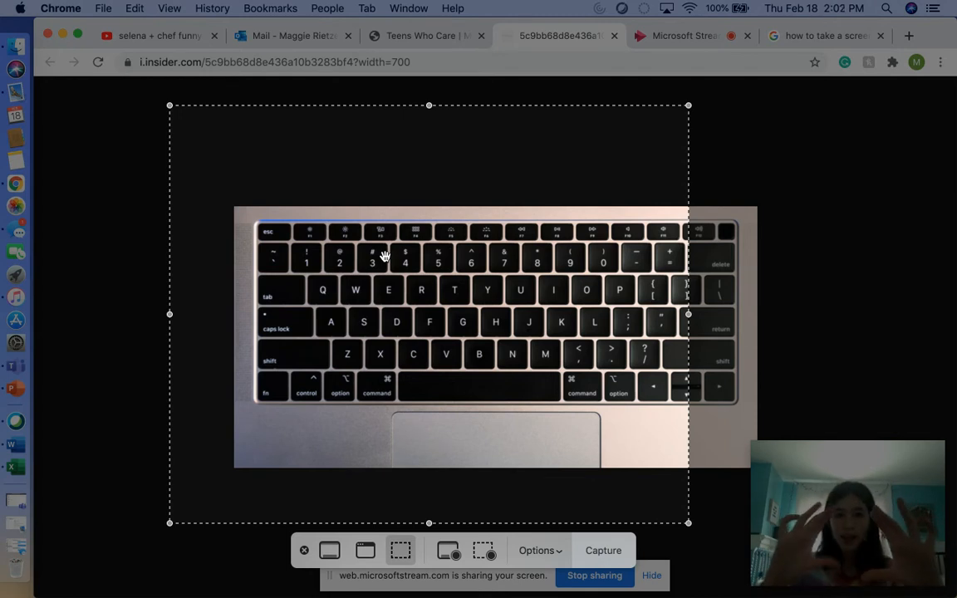
pyautogui.moveTo(498, 509)
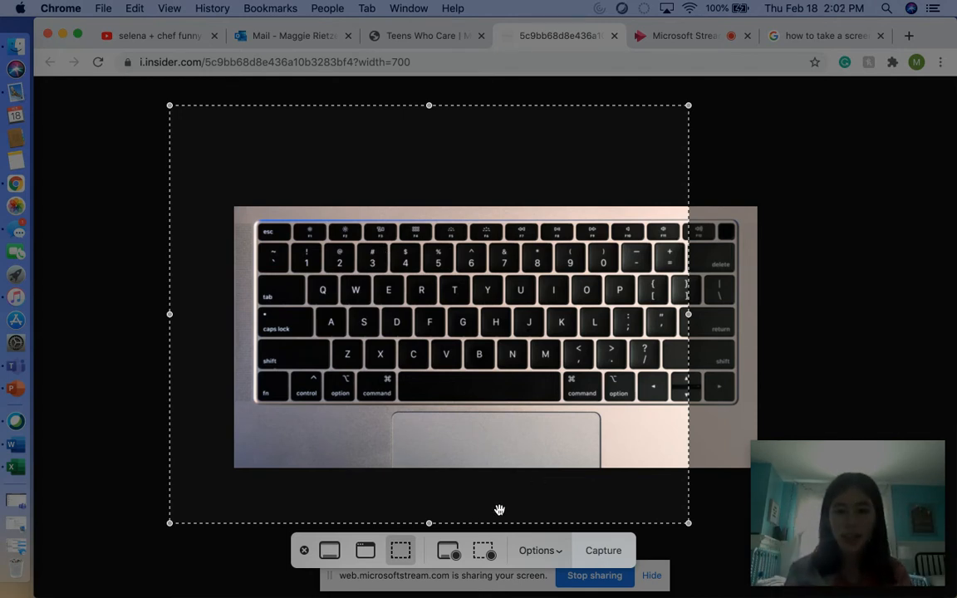
pyautogui.moveTo(329, 550)
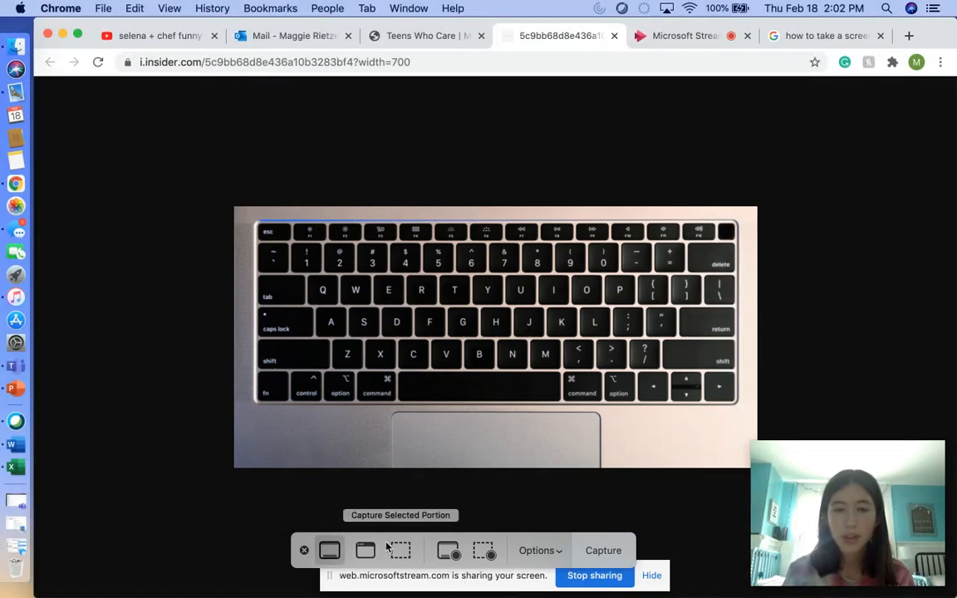
# Switch from area capture to recording a selected portion, then show save location and timer options.
pyautogui.click(399, 550)
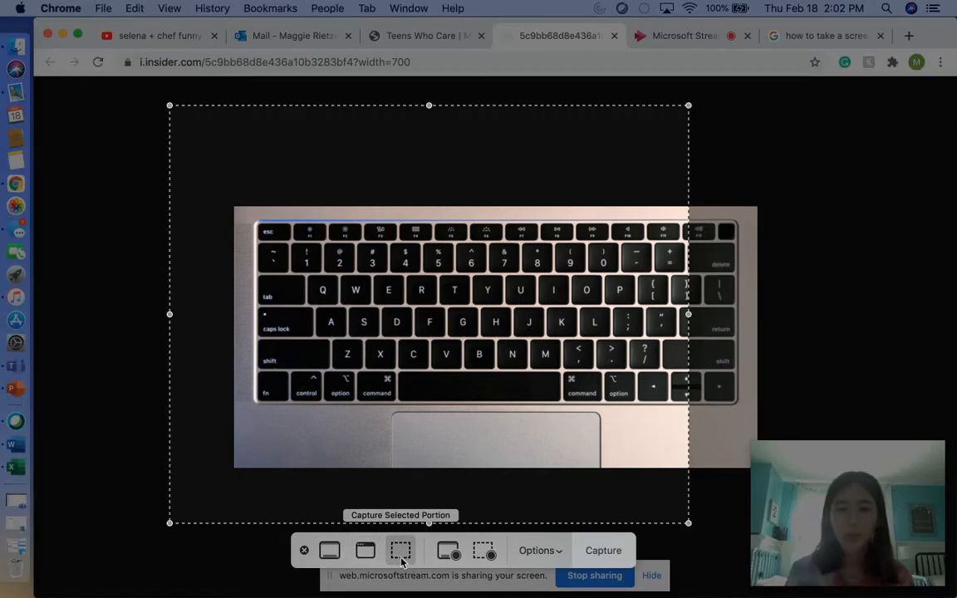
pyautogui.moveTo(448, 550)
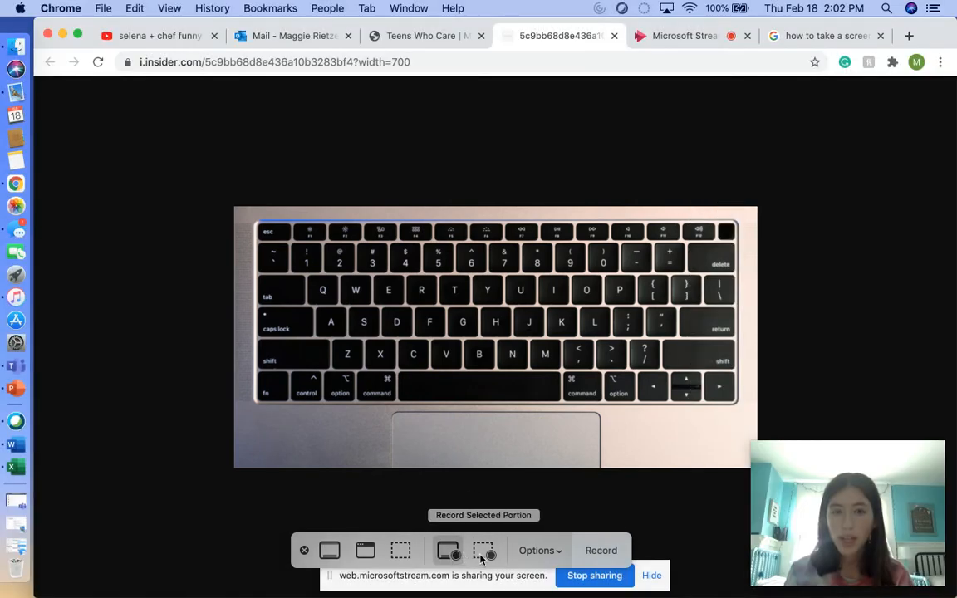
pyautogui.click(483, 550)
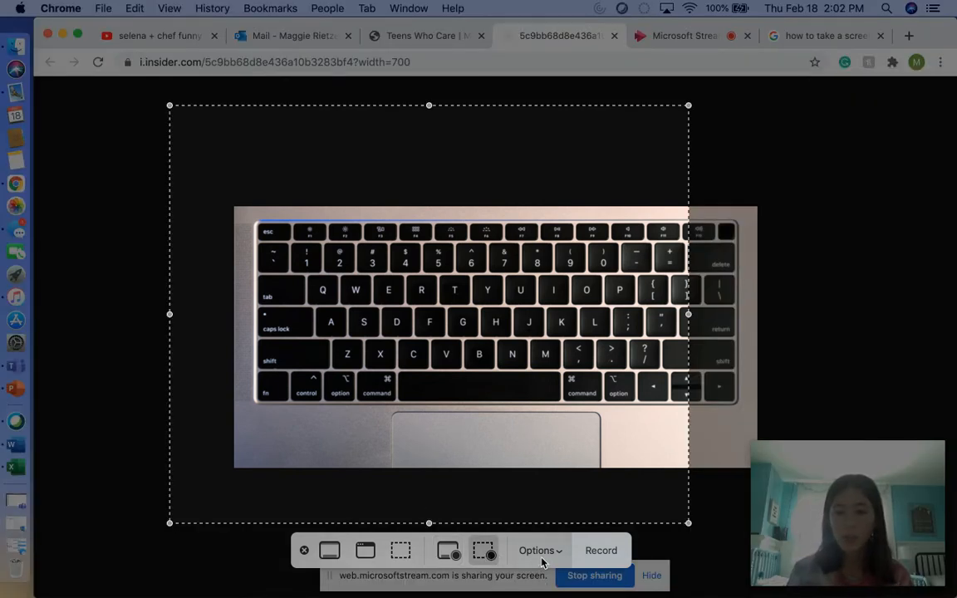
pyautogui.click(540, 549)
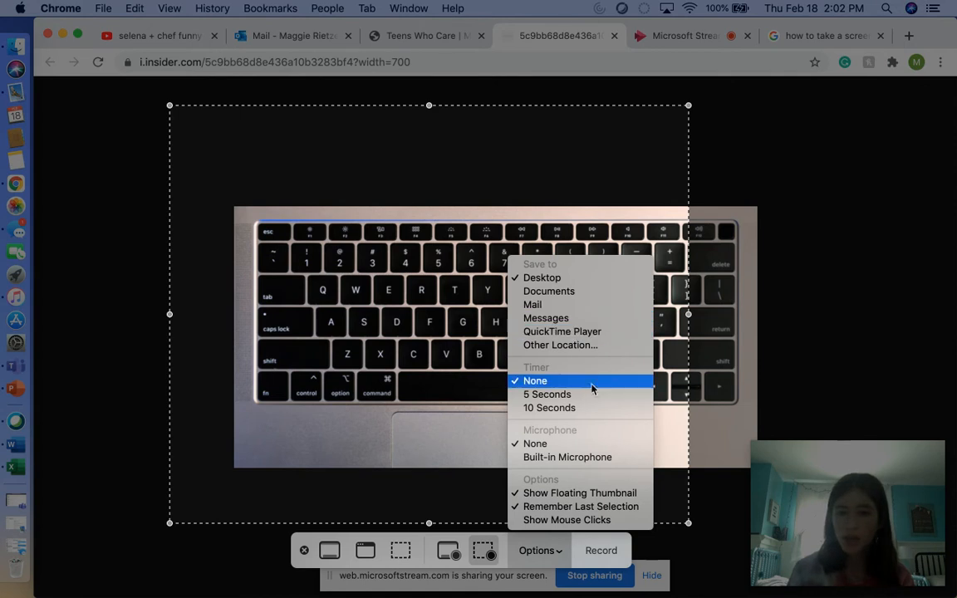
pyautogui.moveTo(577, 457)
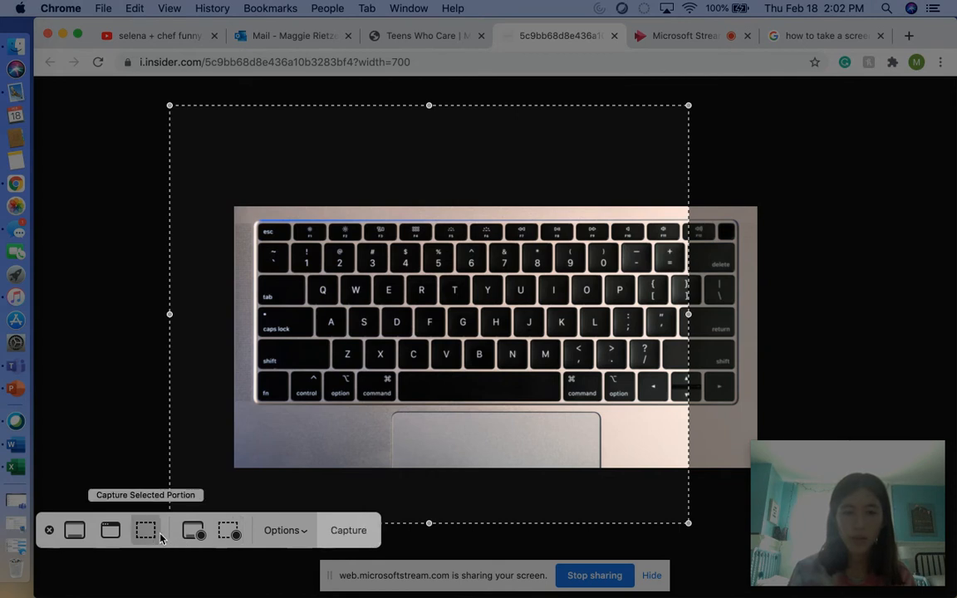
pyautogui.moveTo(361, 542)
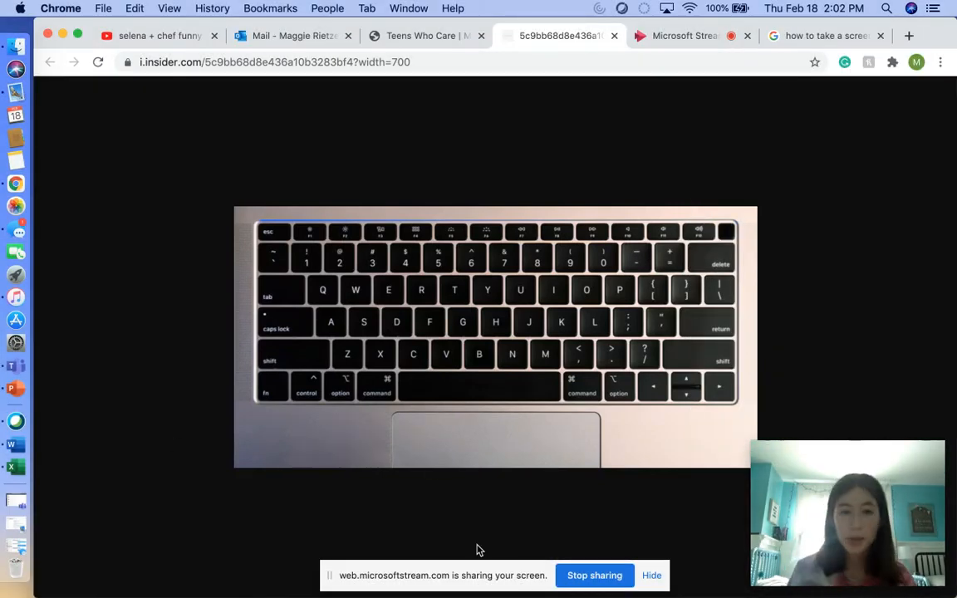
pyautogui.moveTo(414, 281)
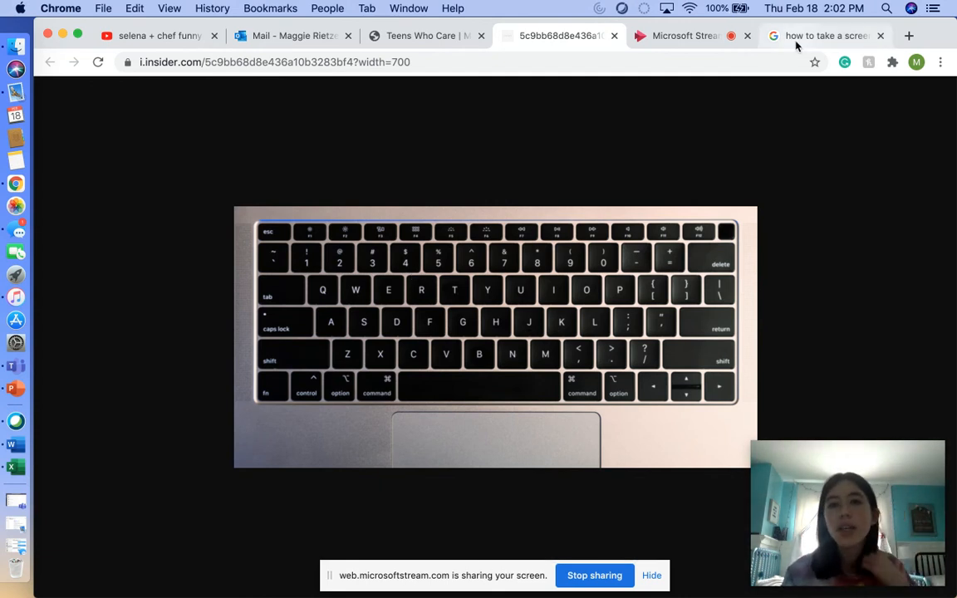
pyautogui.click(681, 36)
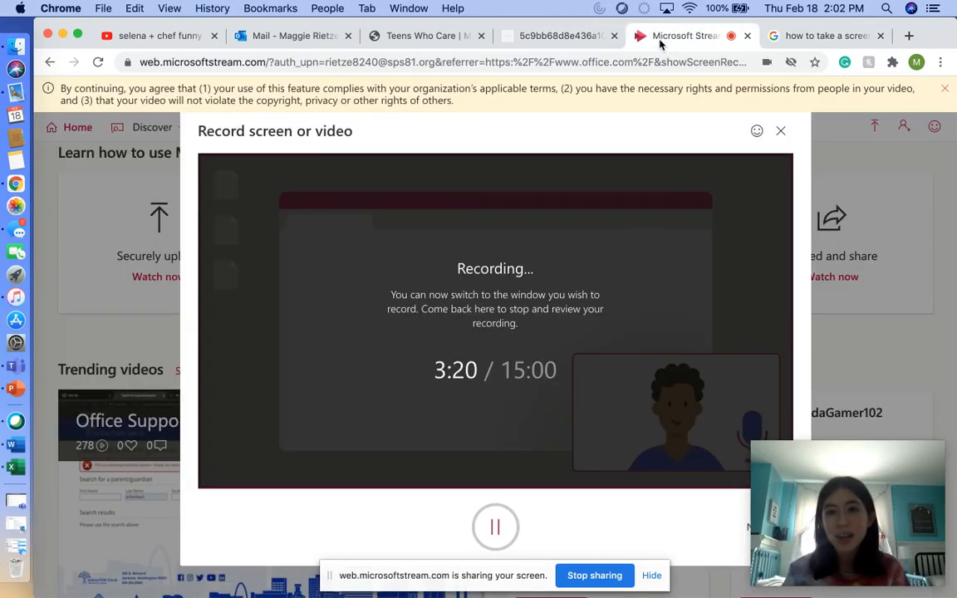
pyautogui.click(822, 36)
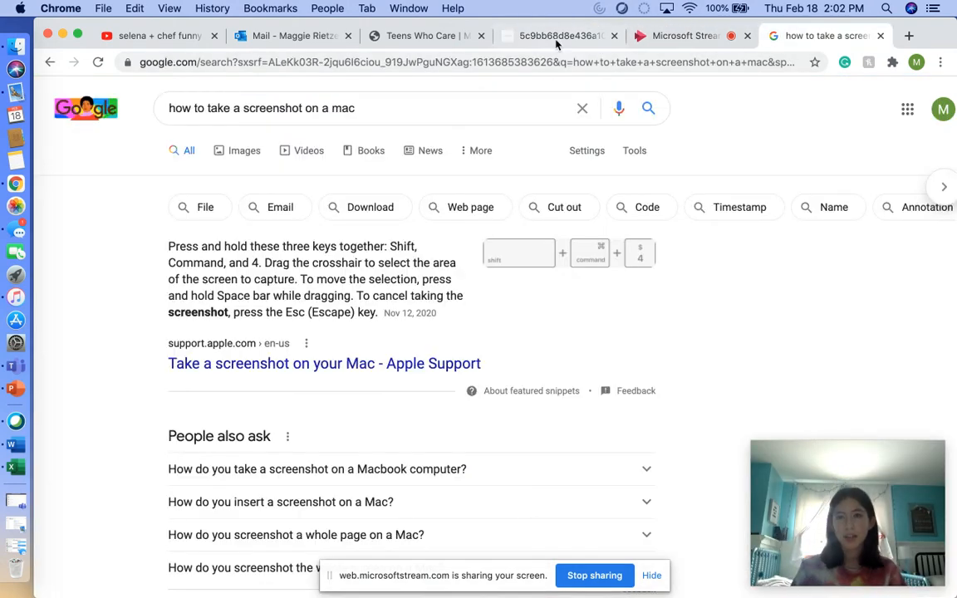
pyautogui.click(557, 36)
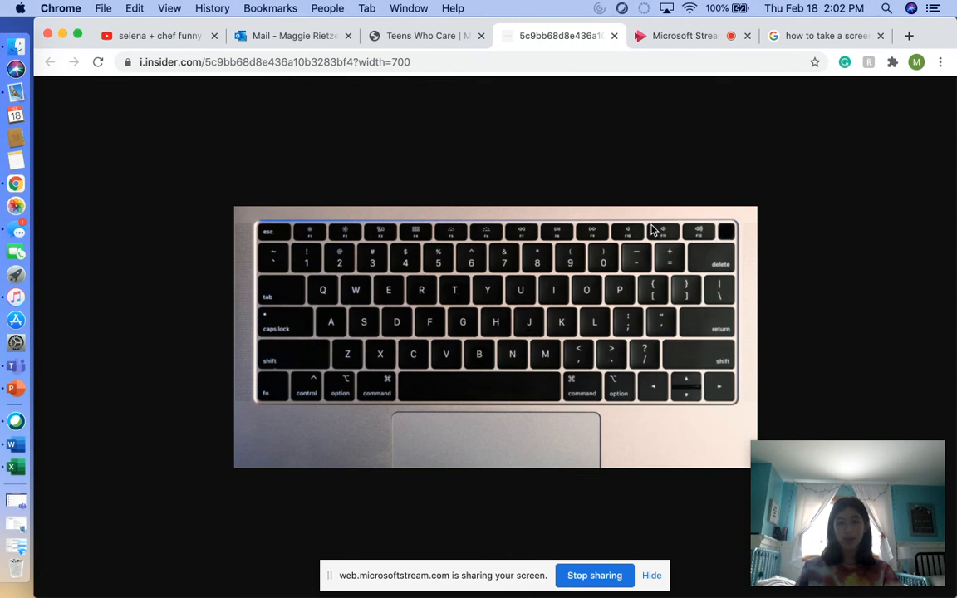